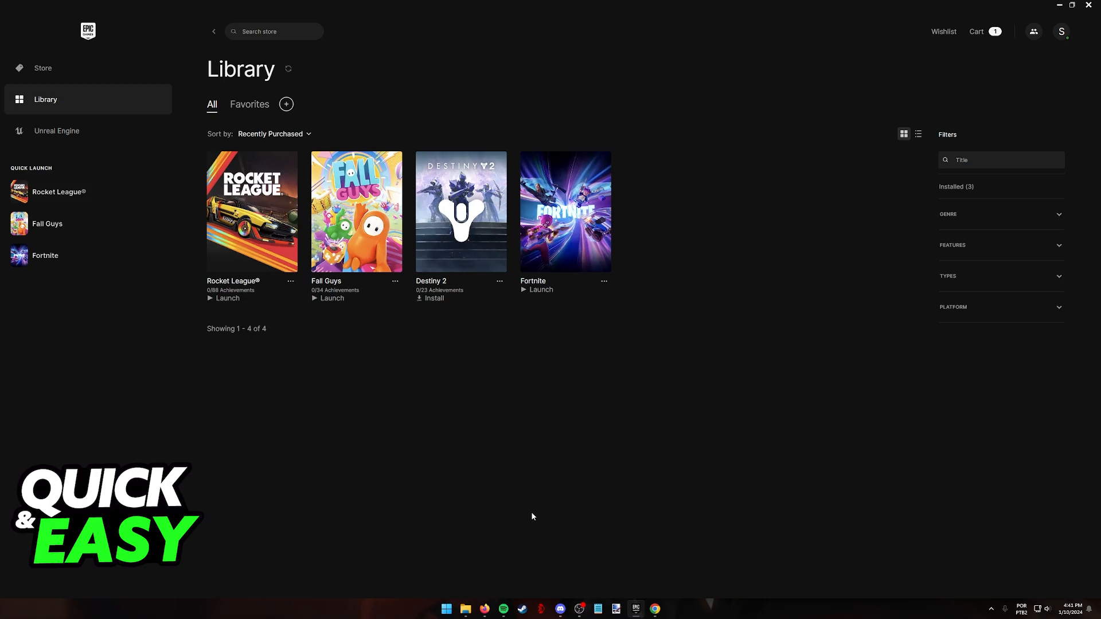
mouse_move(251, 221)
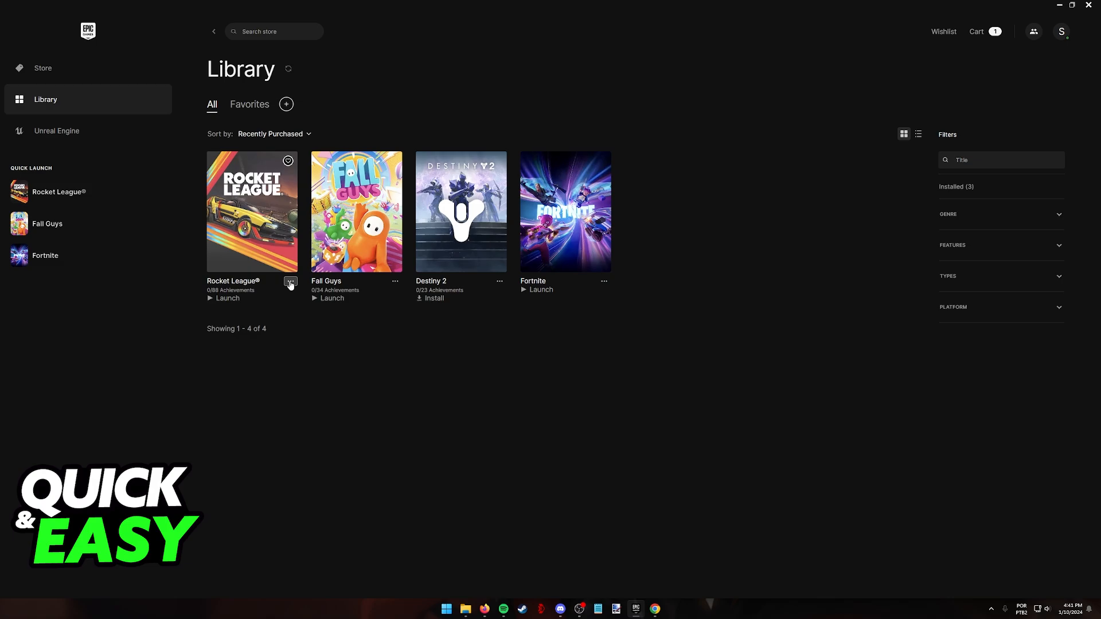
- Show Rocket League's Manage panel from its three-dots menu in the library
left_click(290, 282)
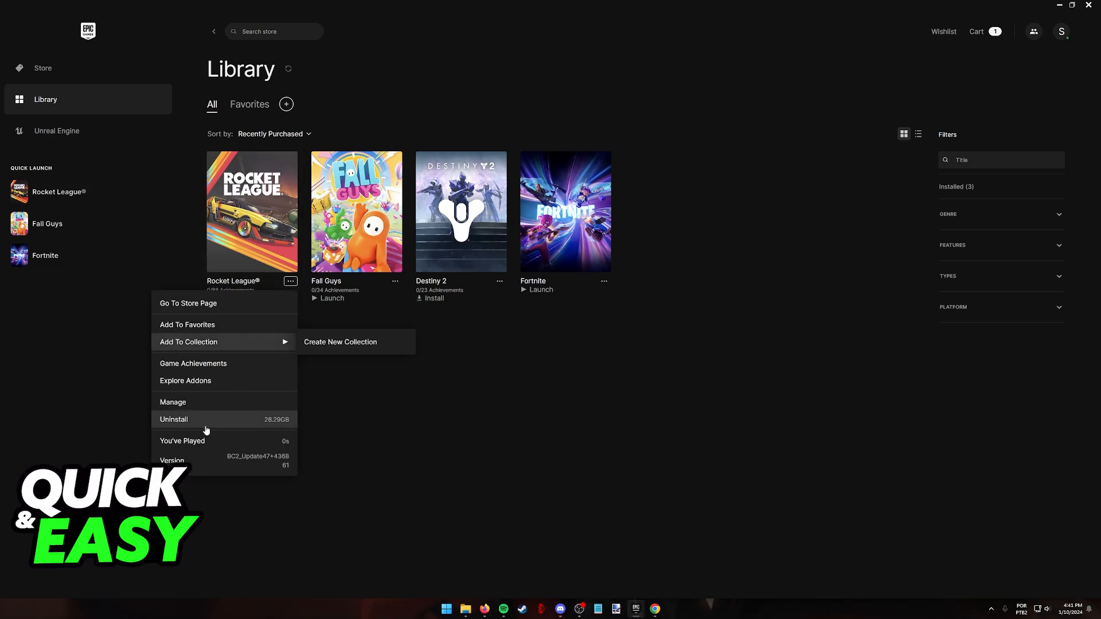
left_click(174, 402)
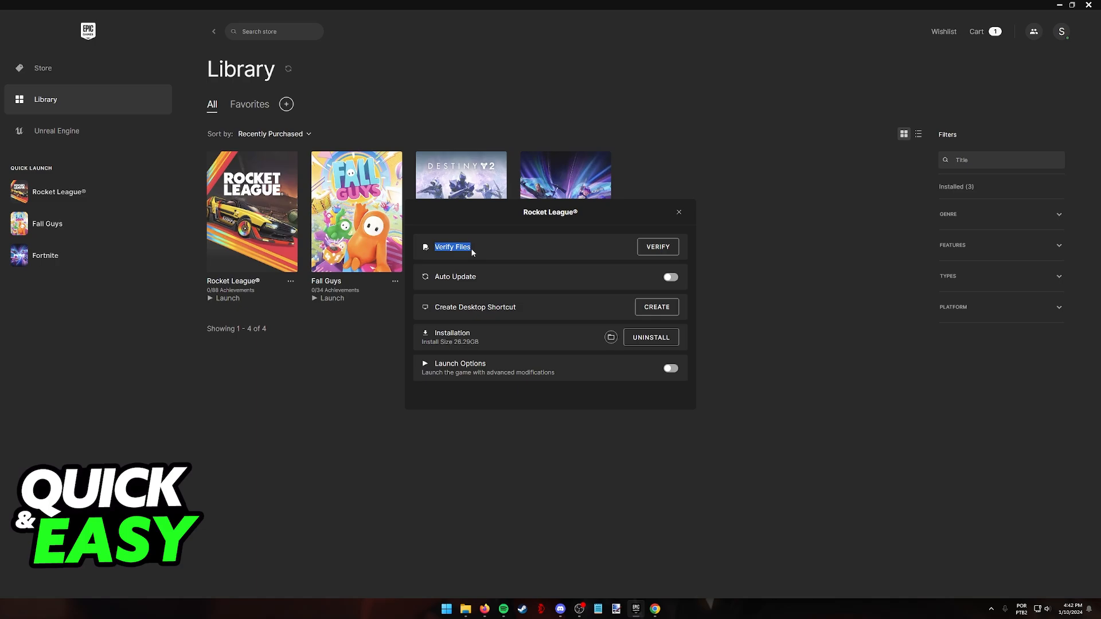
mouse_move(696, 252)
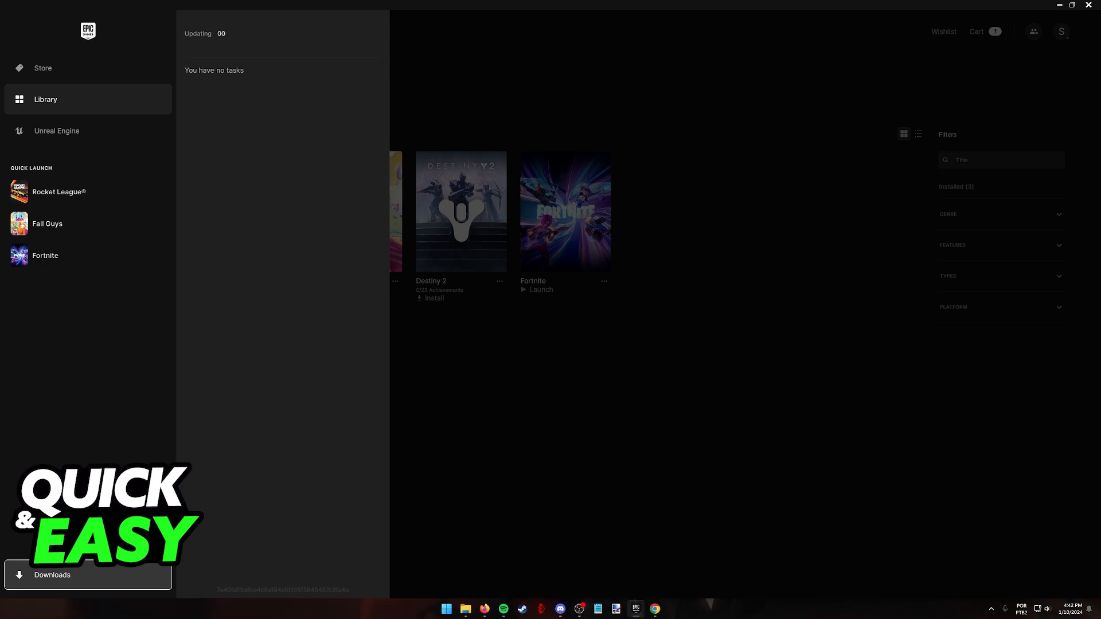
mouse_move(189, 414)
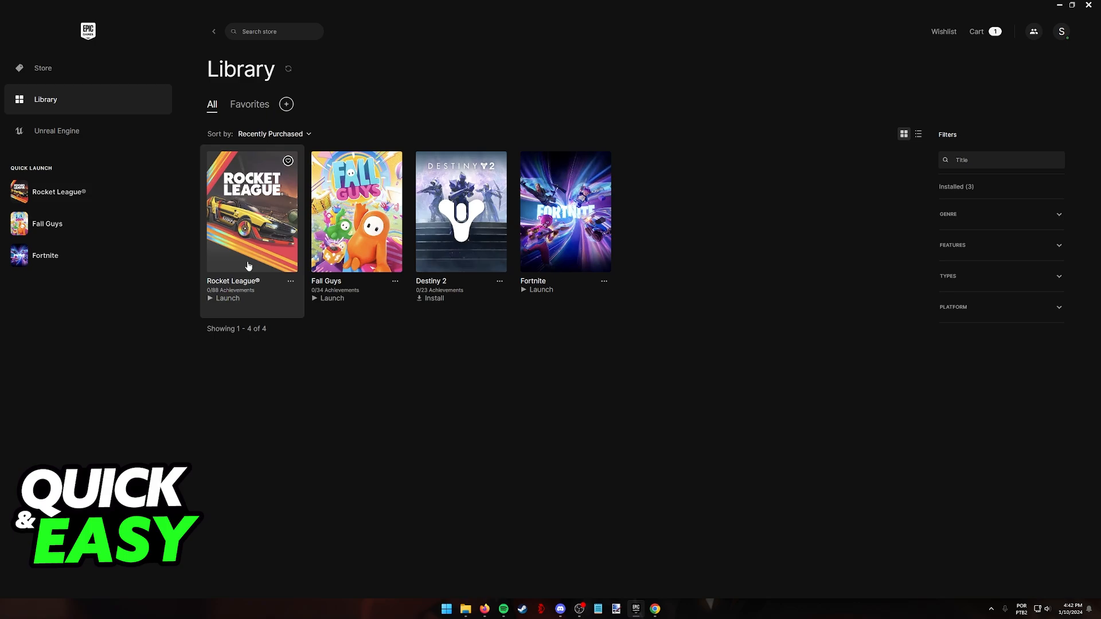
mouse_move(681, 590)
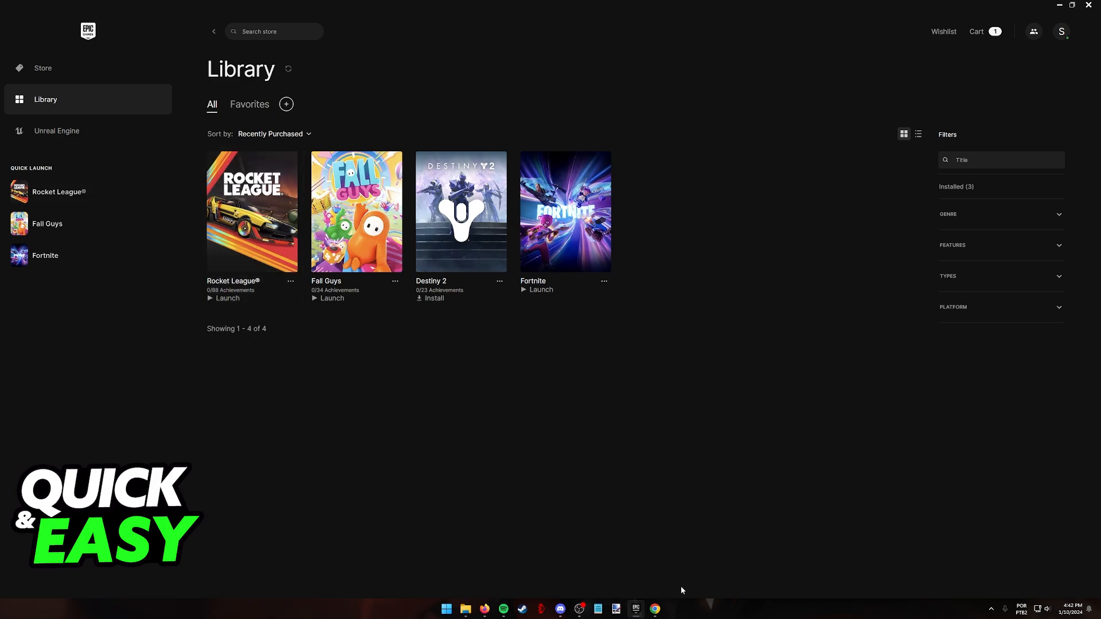
- Expand Display adapters in Device Manager to reveal the AMD Radeon graphics card
left_click(653, 609)
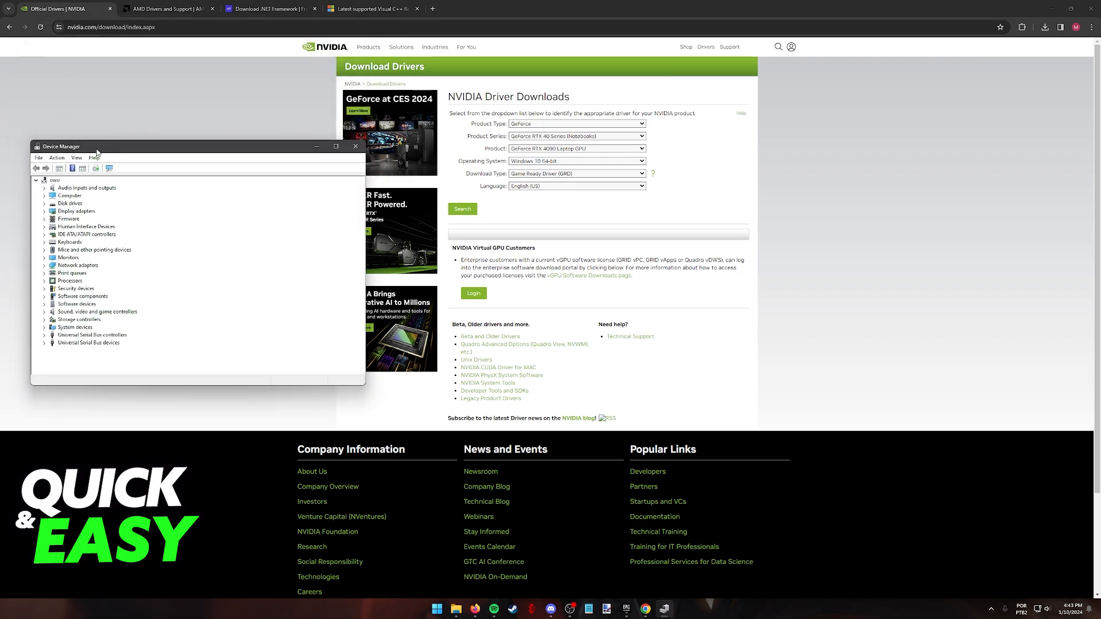
mouse_move(65, 252)
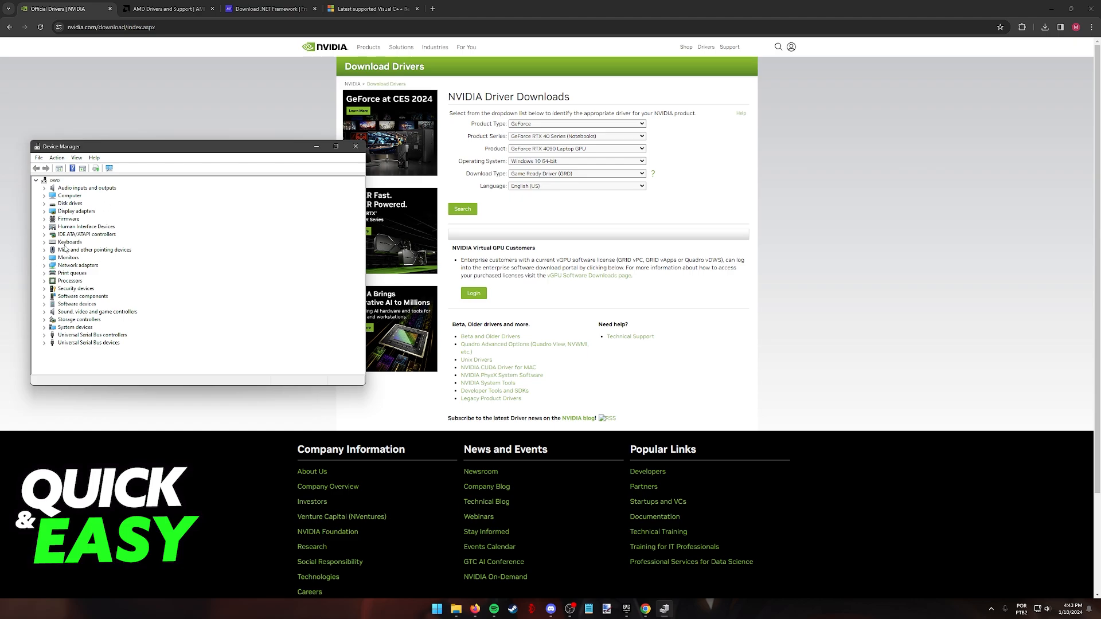
left_click(45, 211)
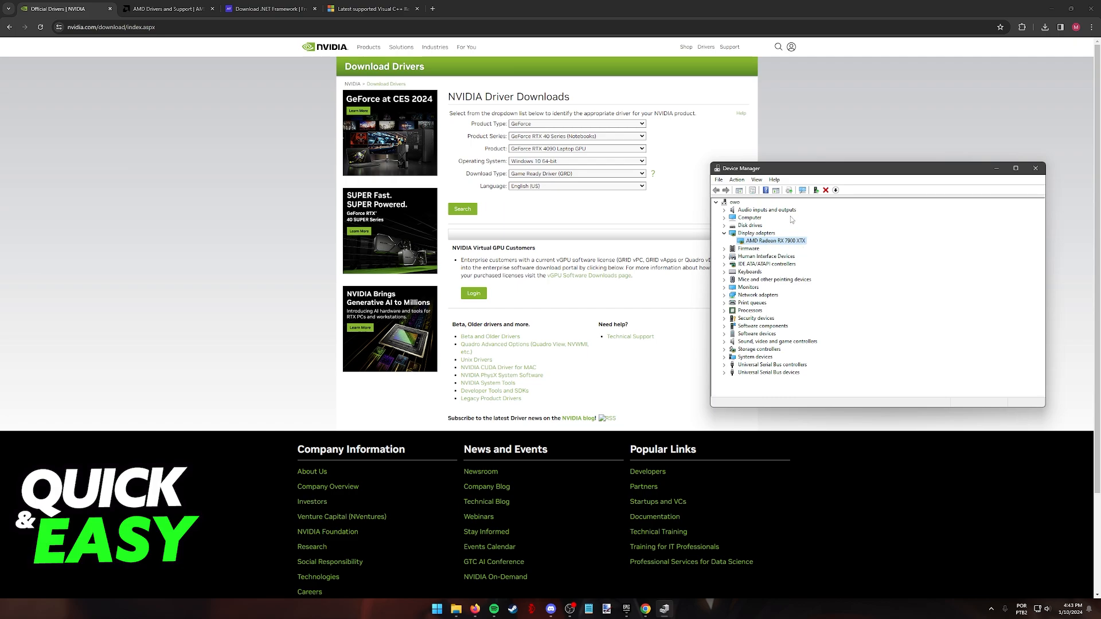
- Pick Radeon RX 7000 Series > RX 7900 Series > RX 7900 XTX on AMD support, then show the .NET Framework page
left_click(169, 8)
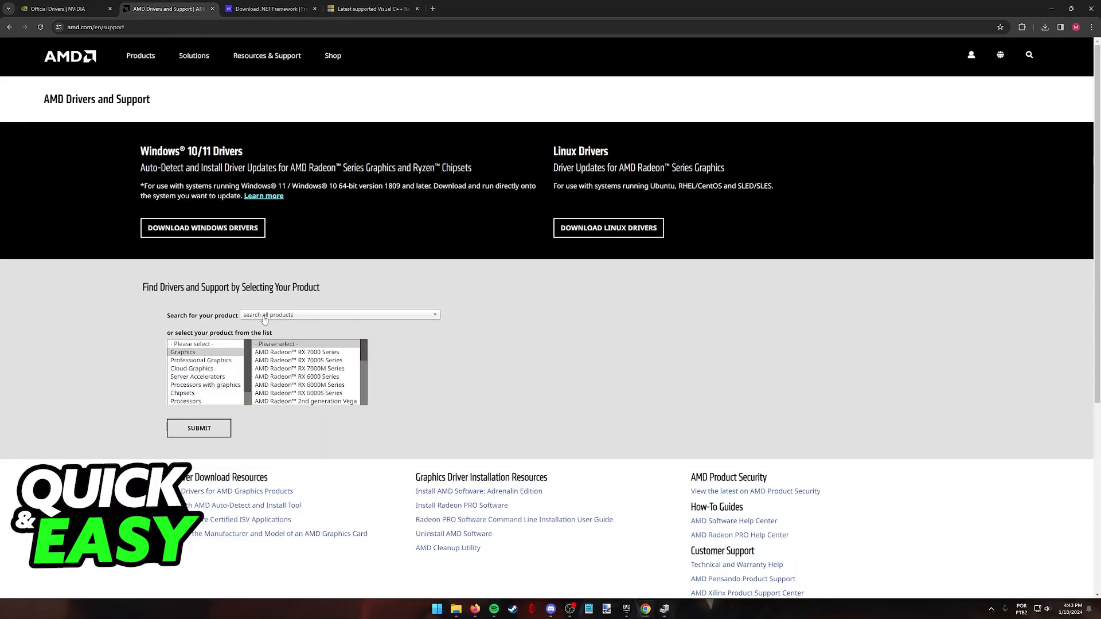
left_click(296, 353)
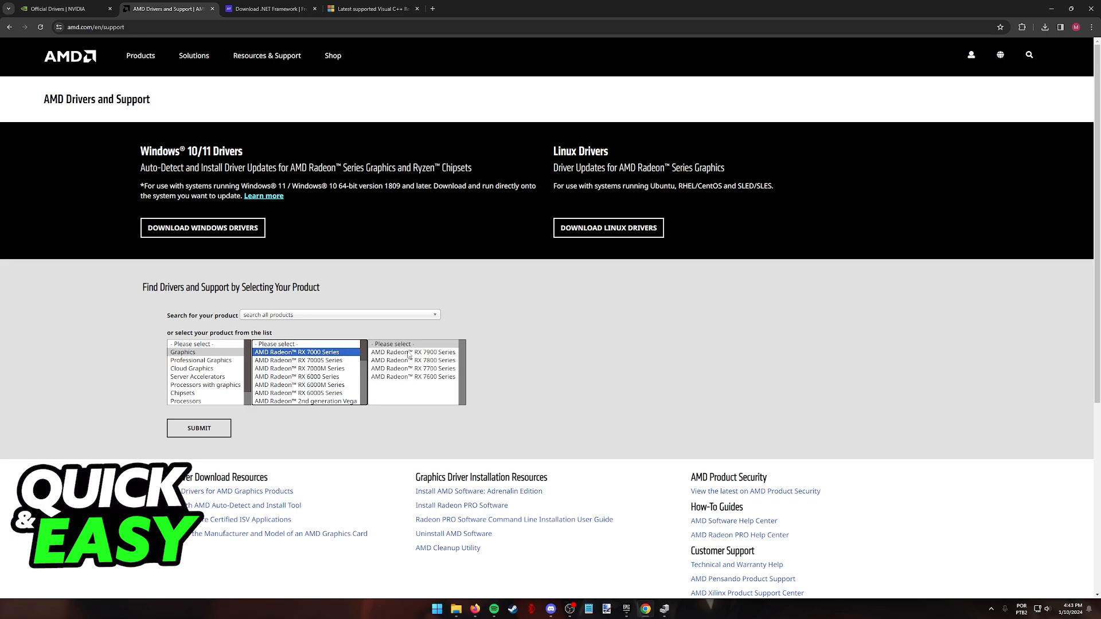
left_click(414, 352)
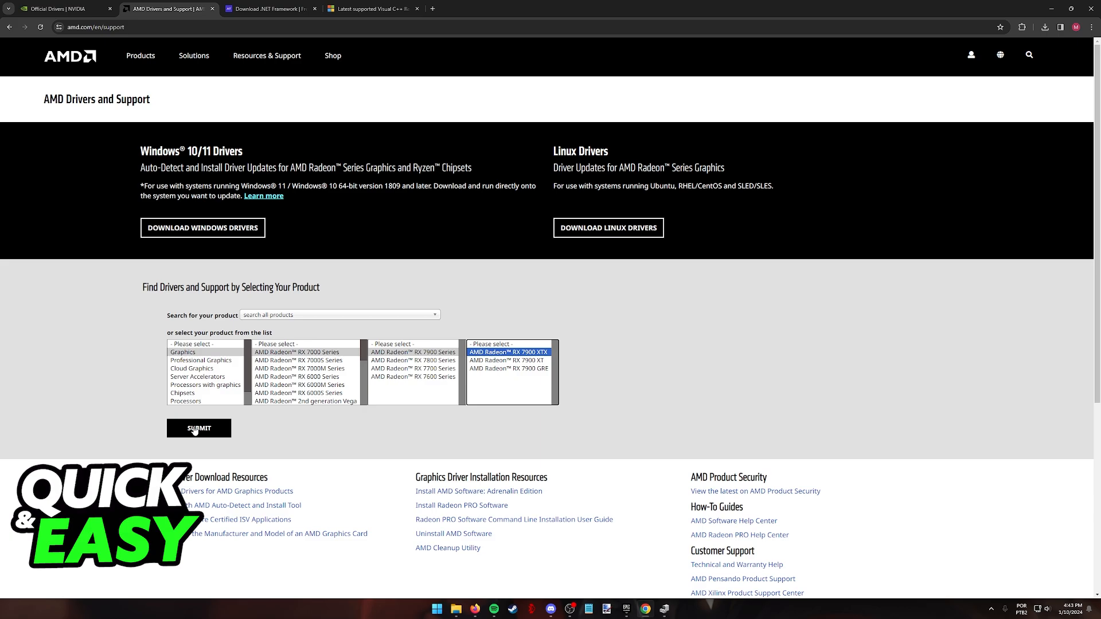
left_click(63, 8)
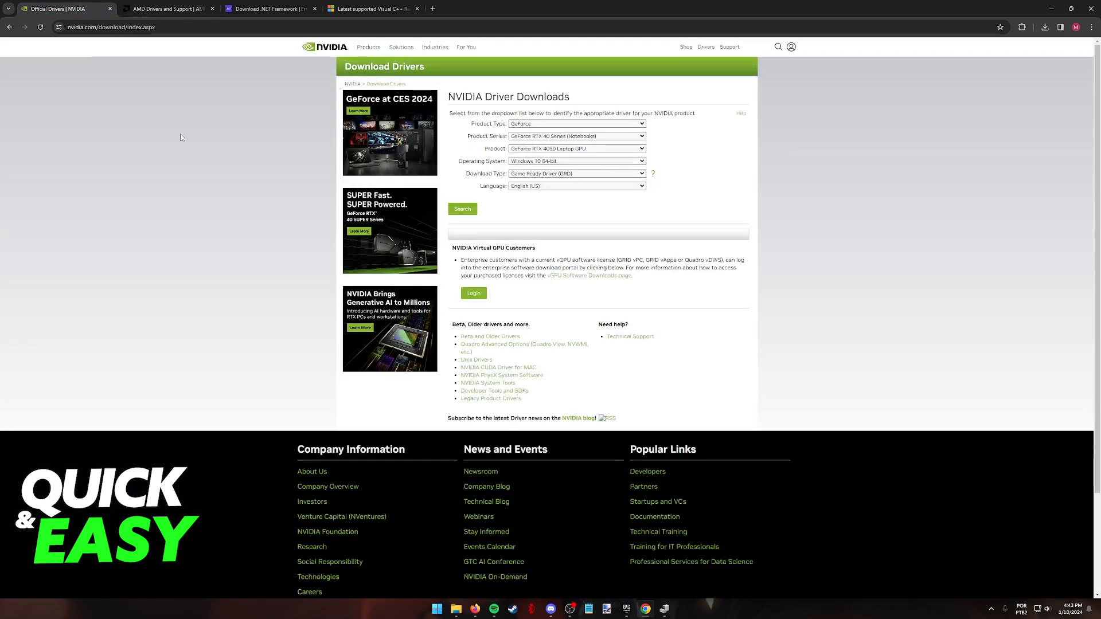
mouse_move(264, 87)
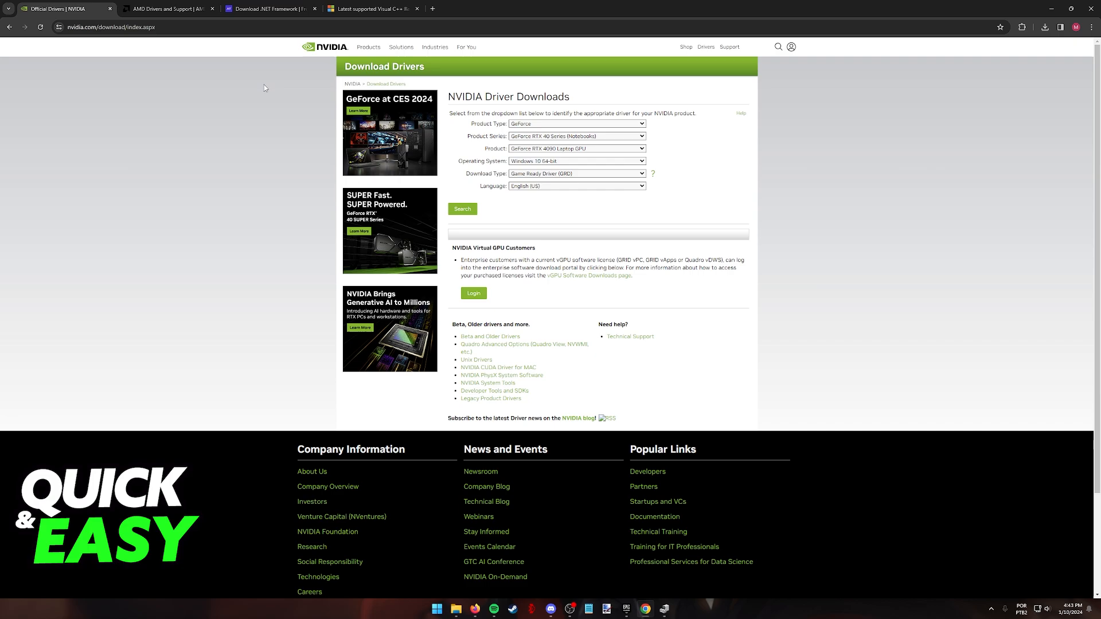
left_click(271, 8)
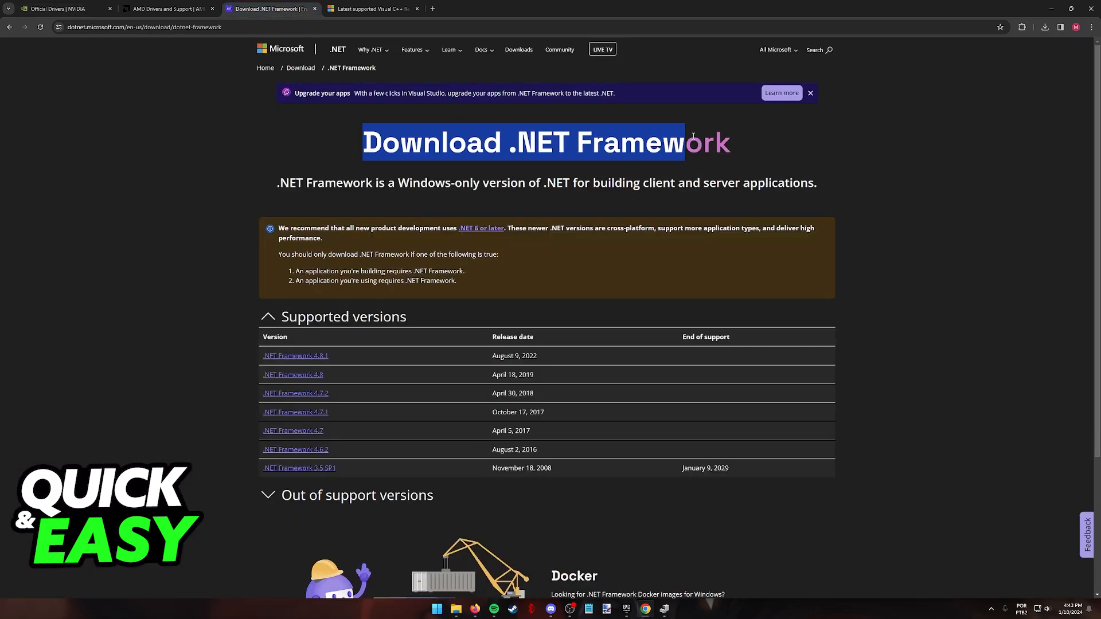
left_click(372, 8)
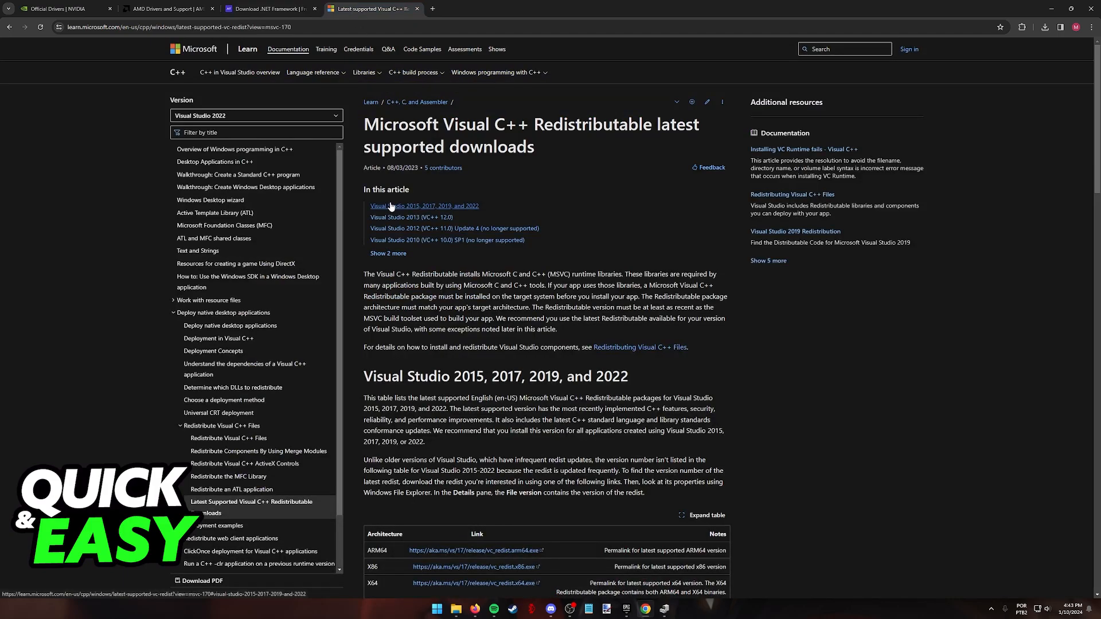
mouse_move(511, 164)
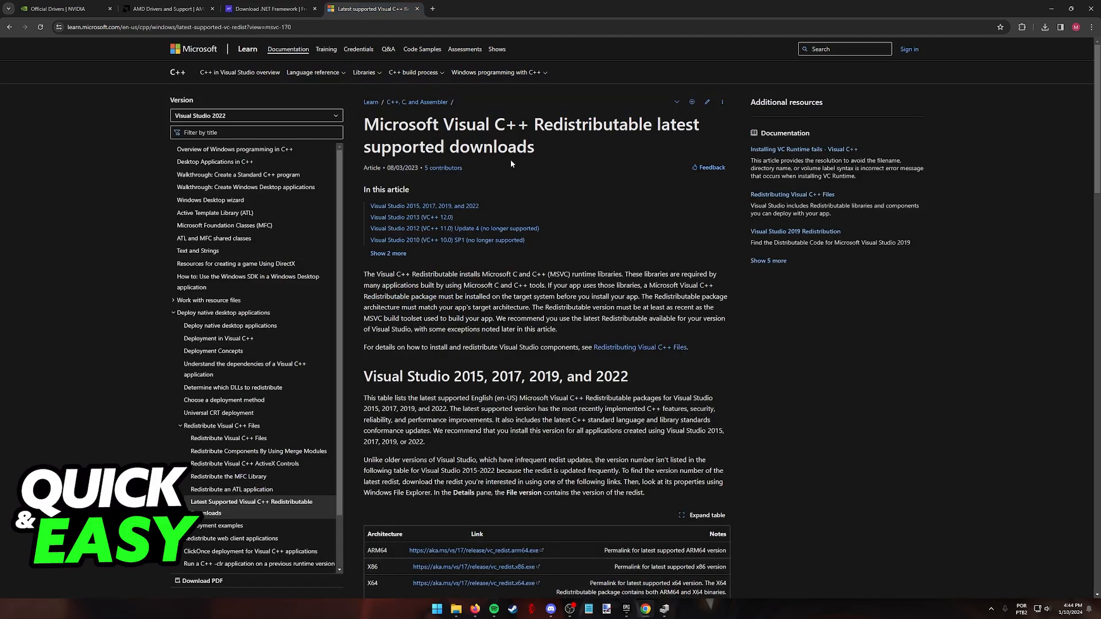
scroll("down", 3)
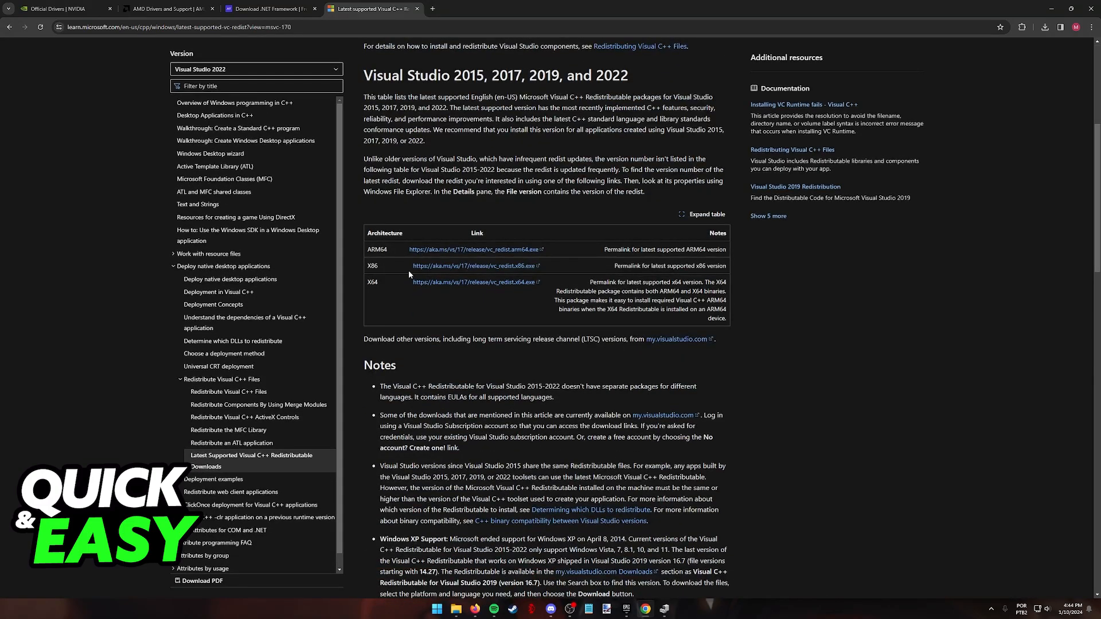
double_click(372, 282)
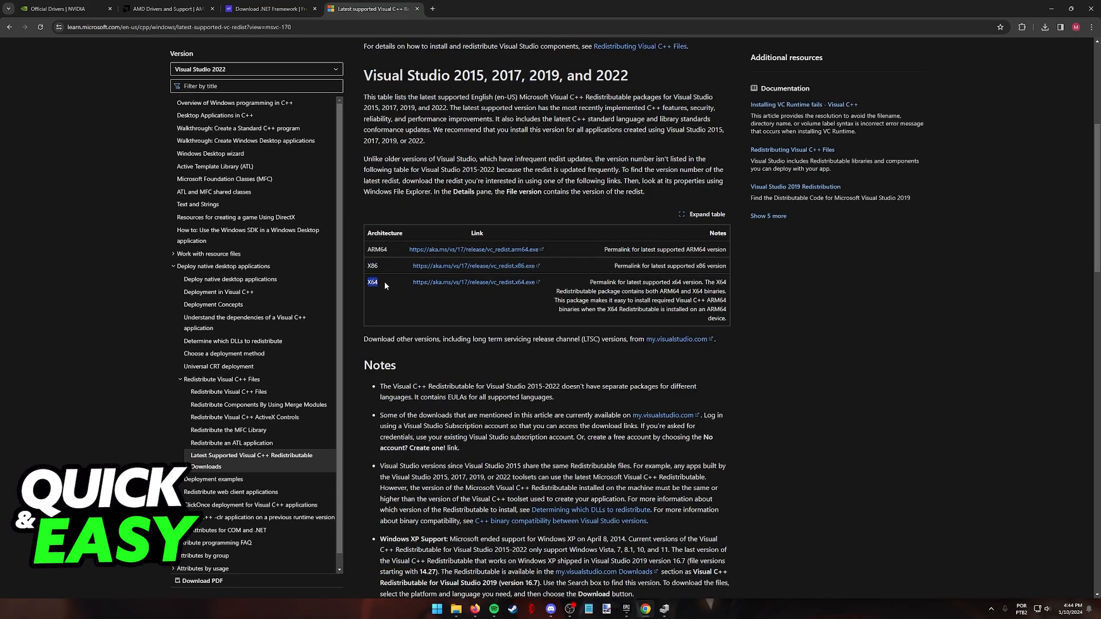
left_click(271, 8)
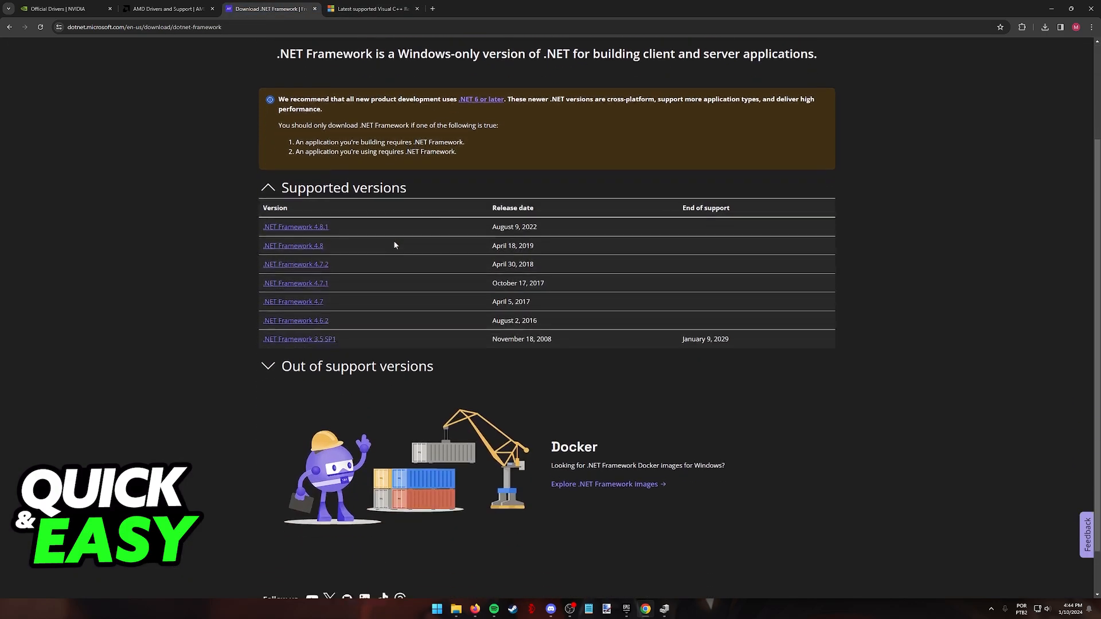
scroll("up", 3)
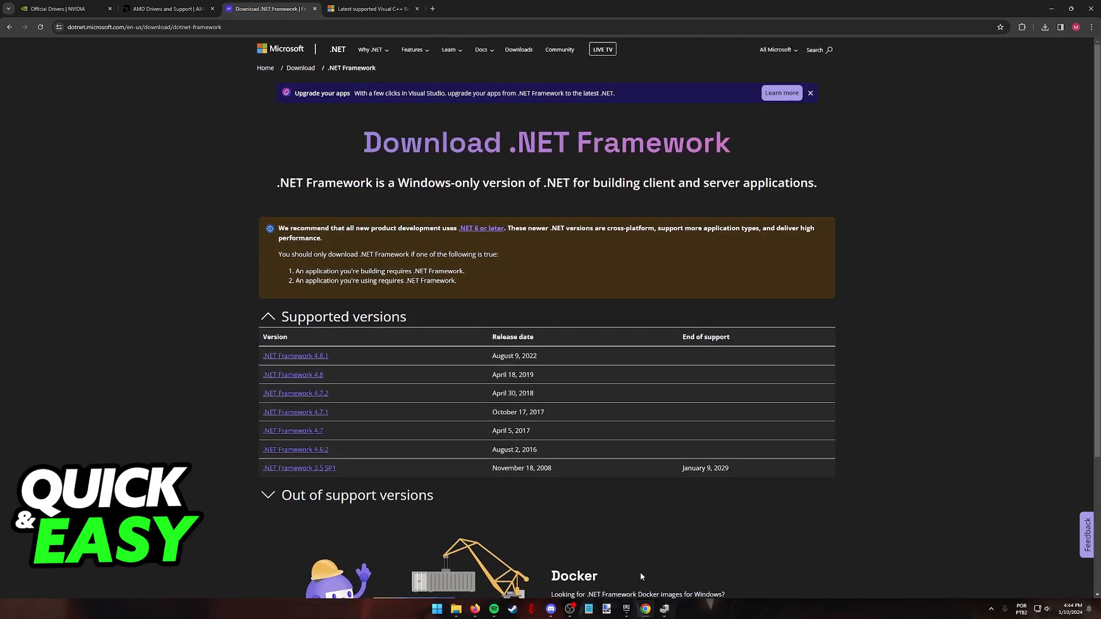
- Bring the Epic Games Launcher library with Rocket League back from the taskbar
left_click(626, 609)
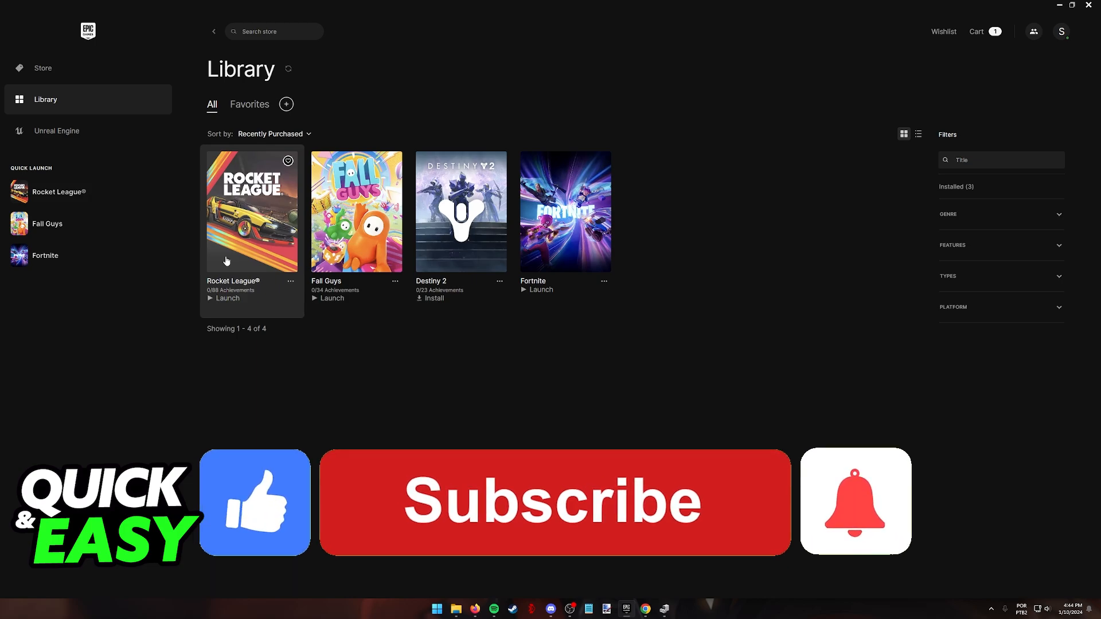
left_click(554, 501)
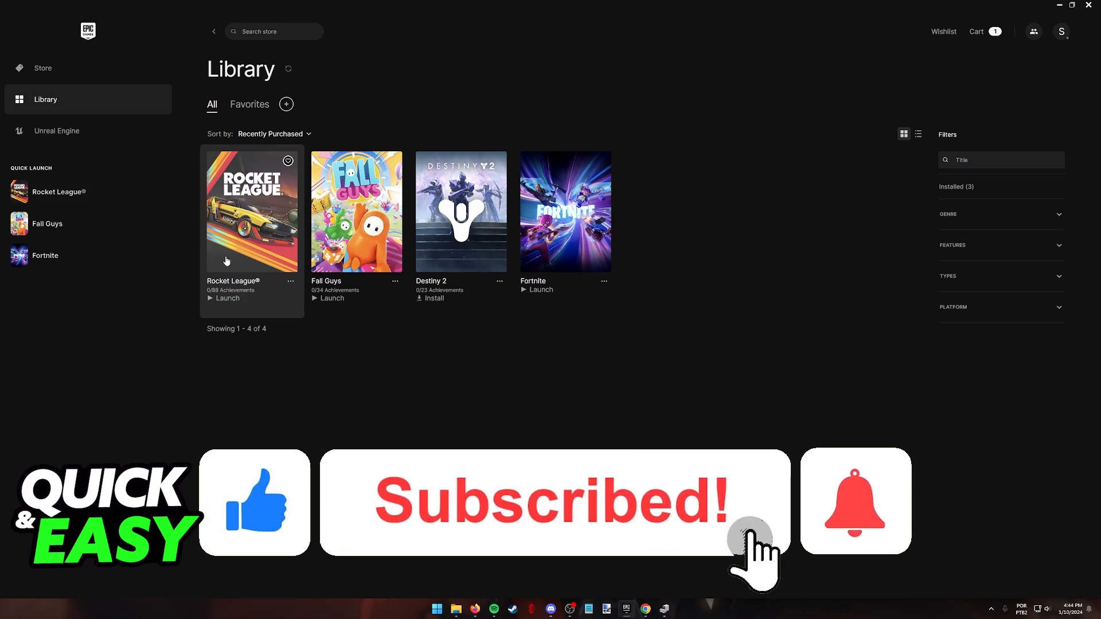
left_click(854, 502)
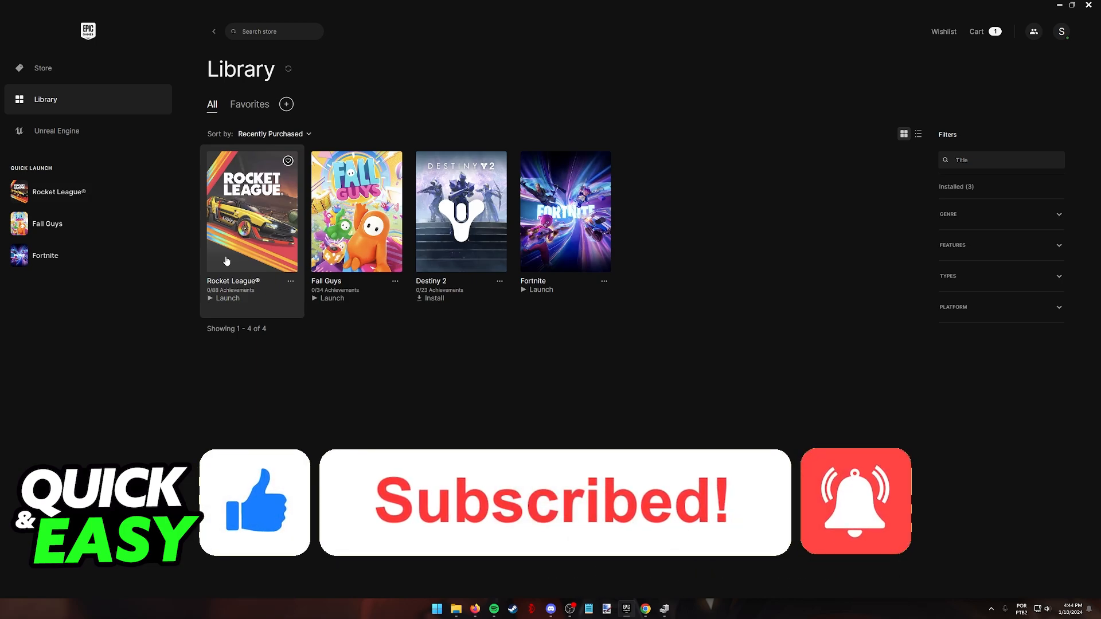